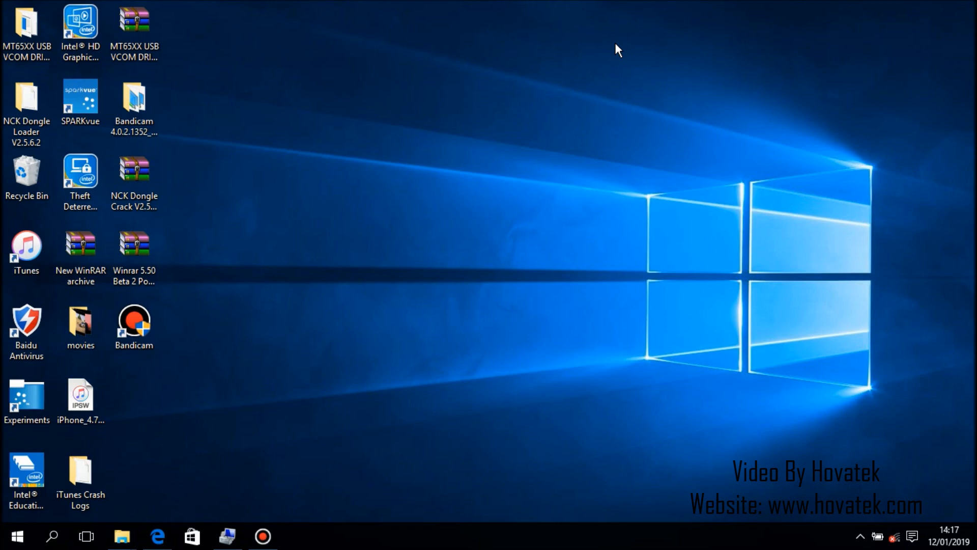
{"action": "mouse_move", "coordinate": [170, 182]}
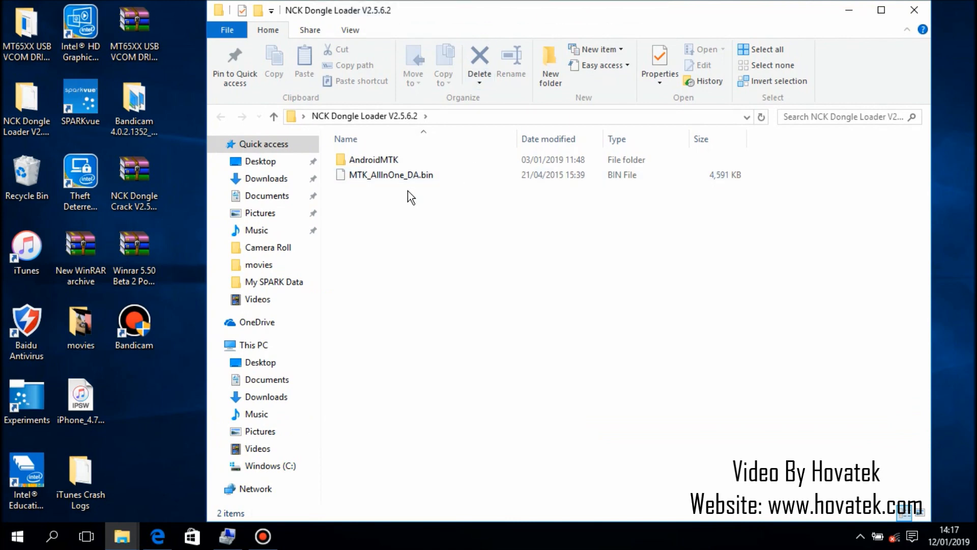
Open the nested AndroidMTK\AndroidMTK folder and scroll to the Nck Mtk Dongle 2.5.6.2 Loader.
{"action": "left_click", "coordinate": [390, 178]}
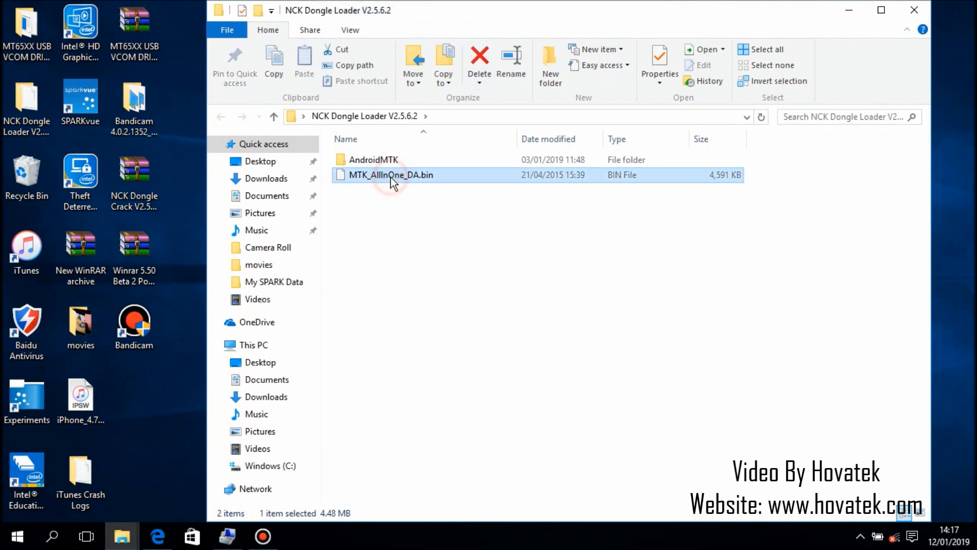
{"action": "mouse_move", "coordinate": [446, 180]}
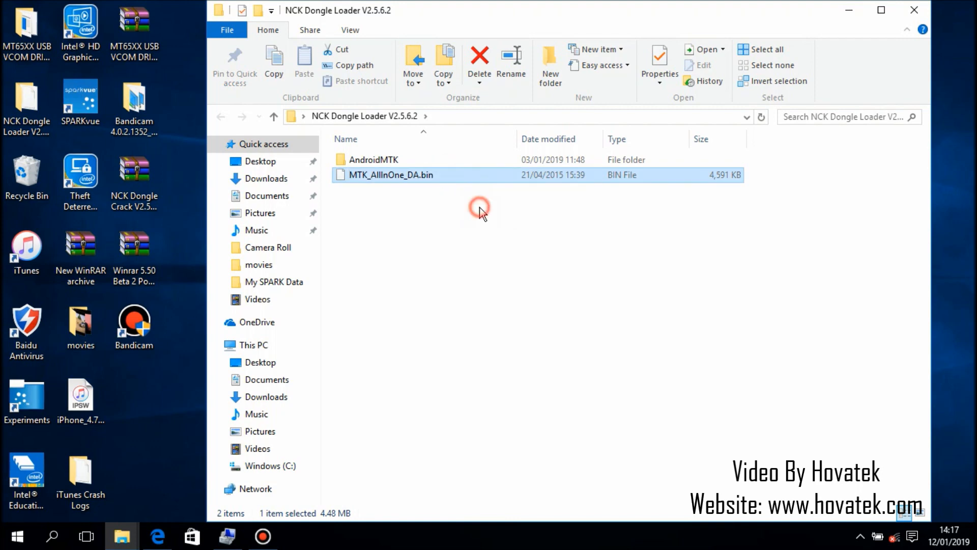
{"action": "double_click", "coordinate": [373, 159]}
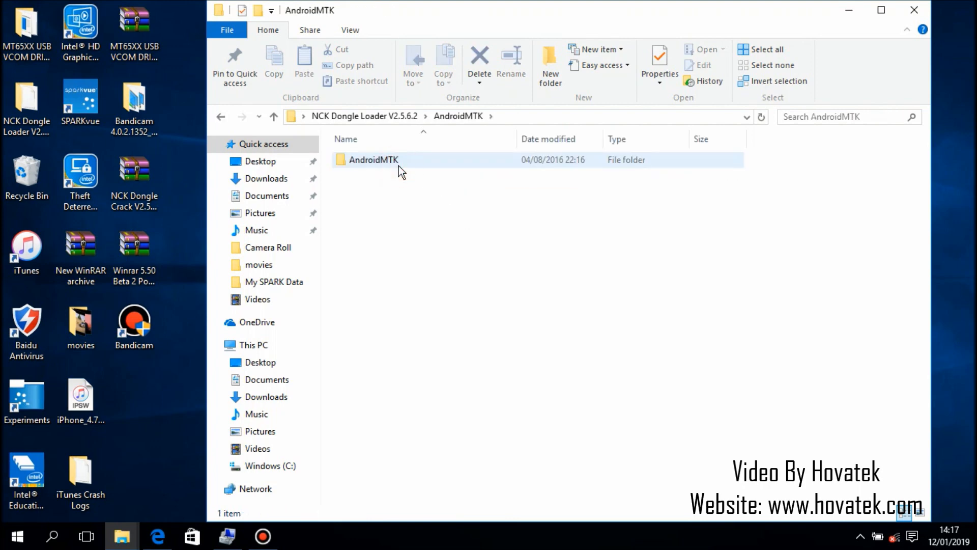
{"action": "double_click", "coordinate": [373, 159]}
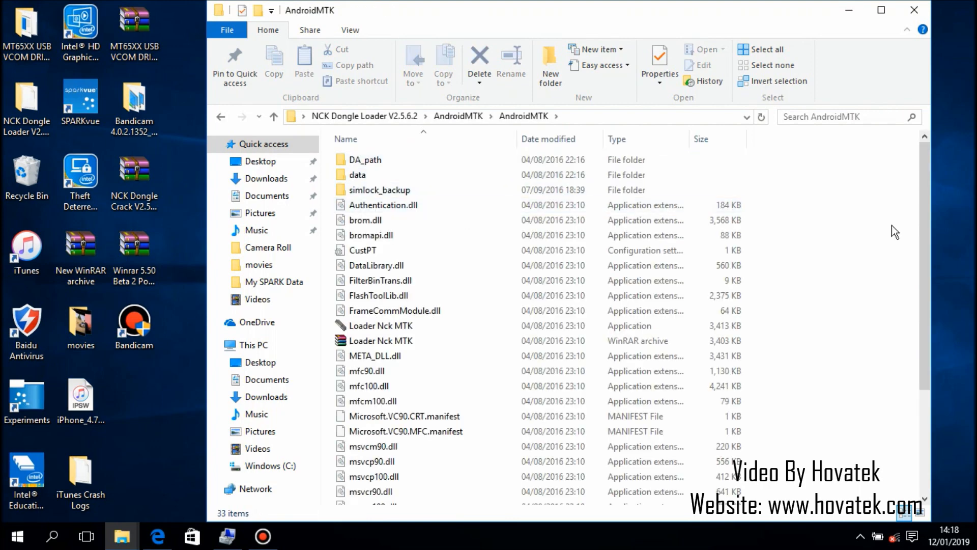
{"action": "scroll", "scroll_direction": "down", "scroll_amount": 3}
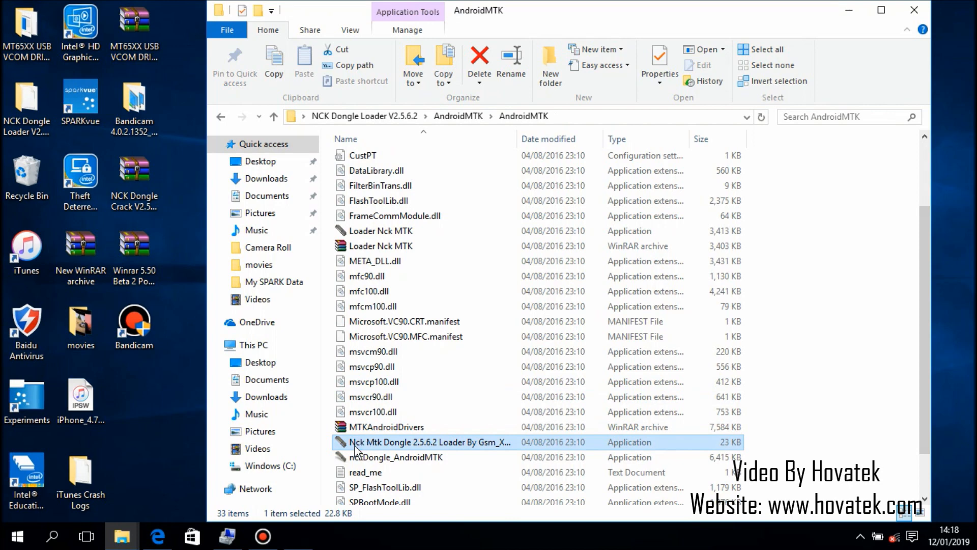
Launch the Nck Mtk Dongle 2.5.6.2 Loader application.
{"action": "double_click", "coordinate": [428, 442]}
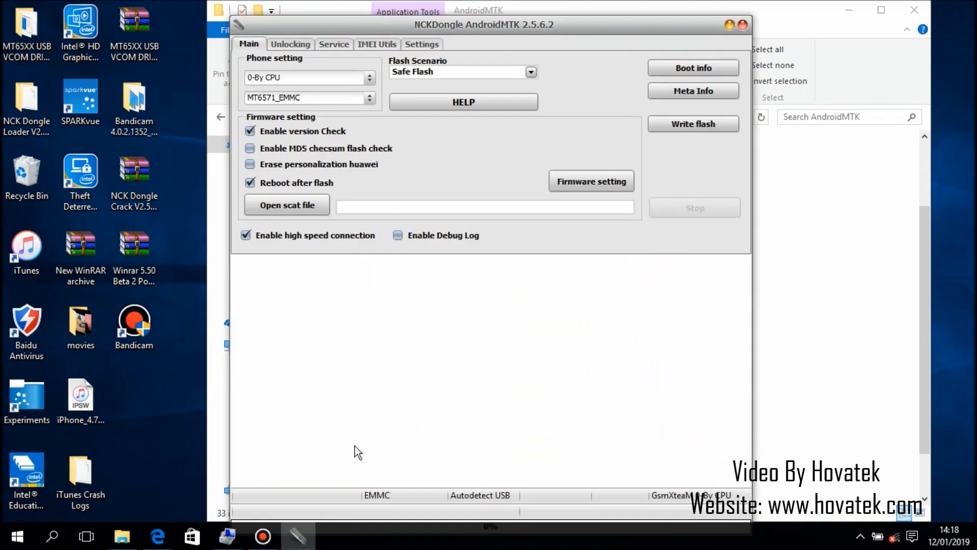
{"action": "mouse_move", "coordinate": [442, 334]}
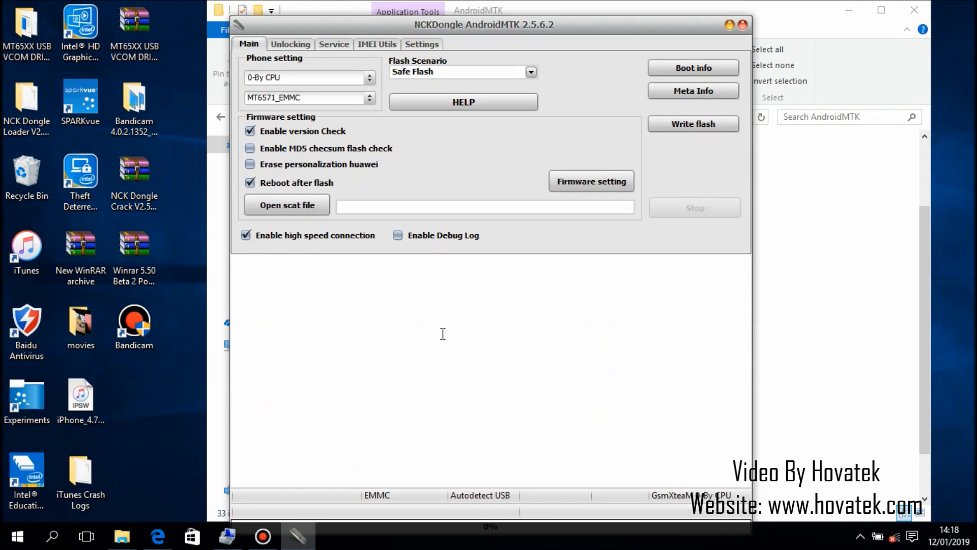
{"action": "mouse_move", "coordinate": [431, 62]}
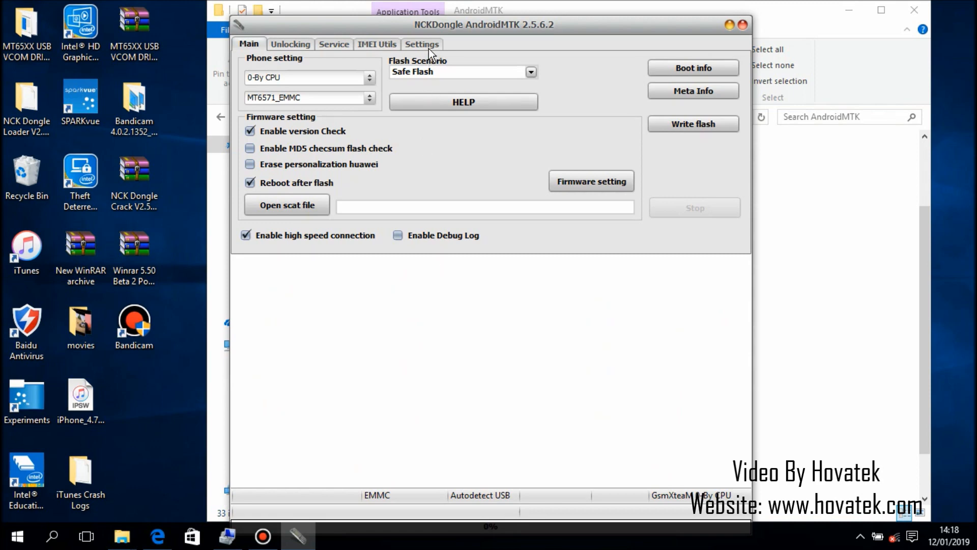
Enable Custom Loader in Settings and load MTK_AllInOne_DA.bin from NCK Dongle Loader V2.5.6.2.
{"action": "left_click", "coordinate": [422, 45]}
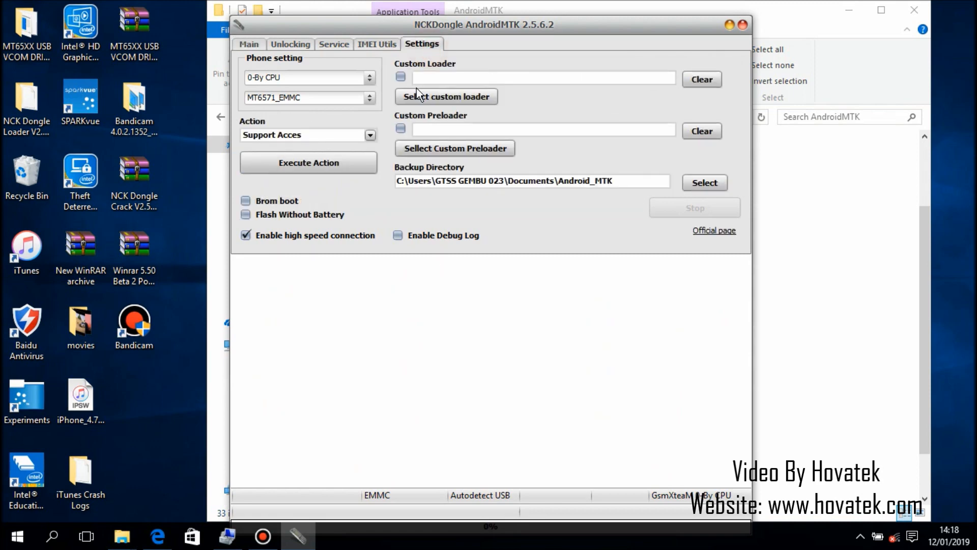
{"action": "left_click", "coordinate": [400, 76]}
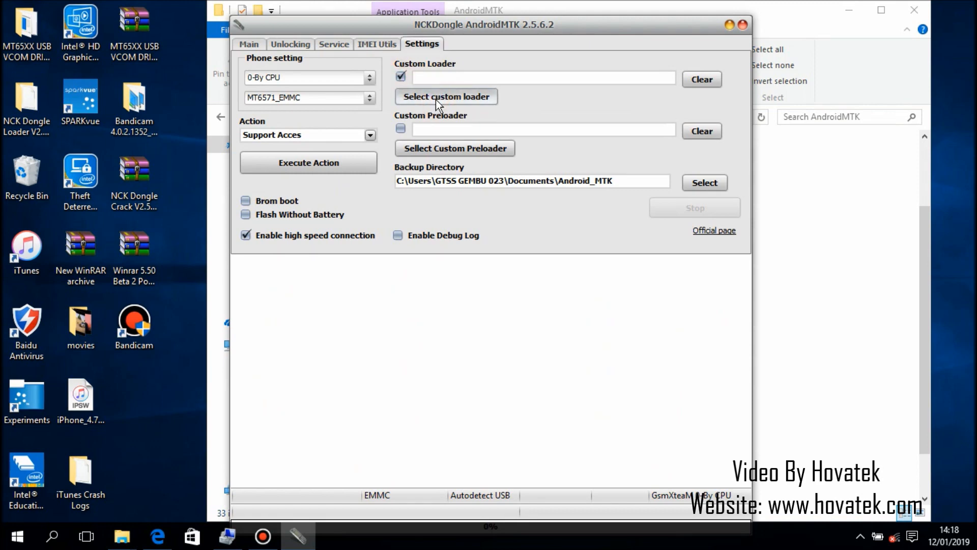
{"action": "left_click", "coordinate": [446, 97]}
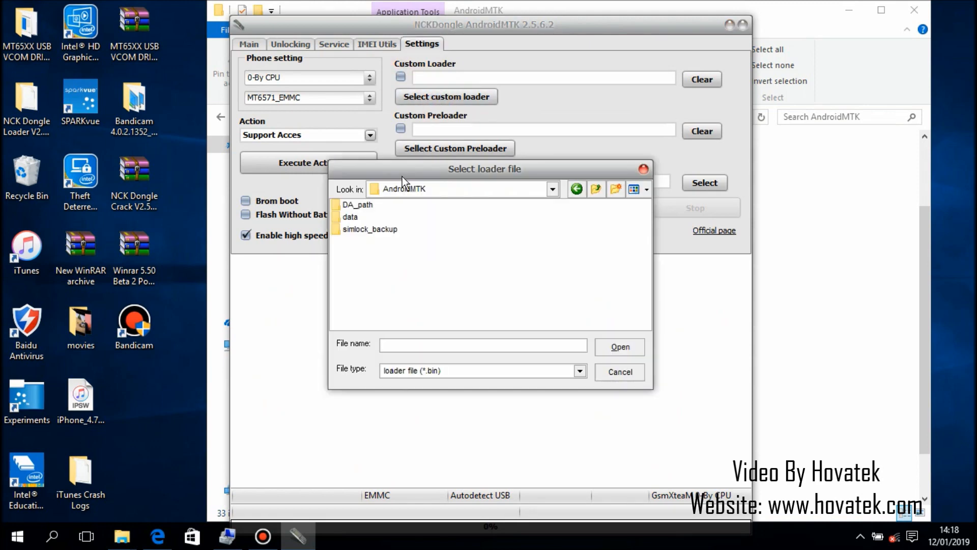
{"action": "left_click", "coordinate": [566, 189]}
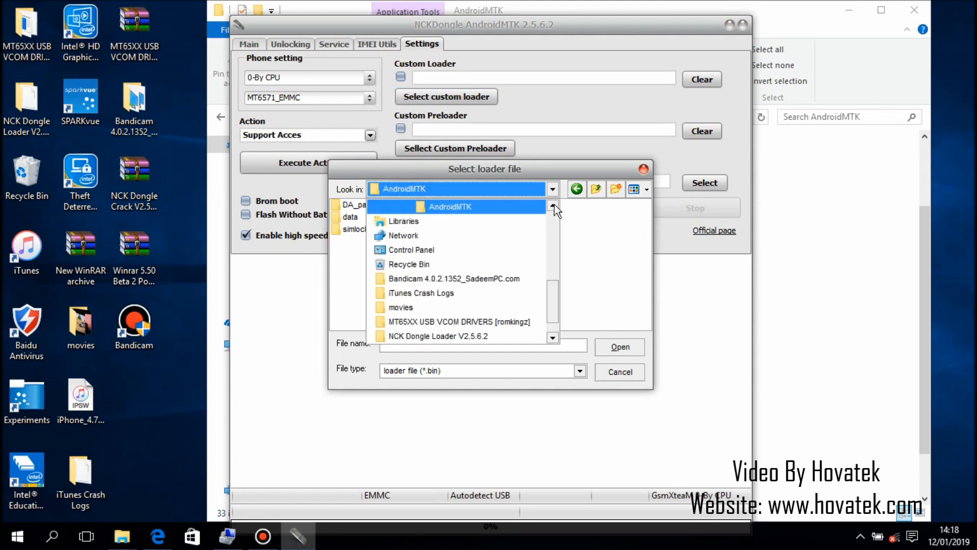
{"action": "left_click", "coordinate": [553, 207]}
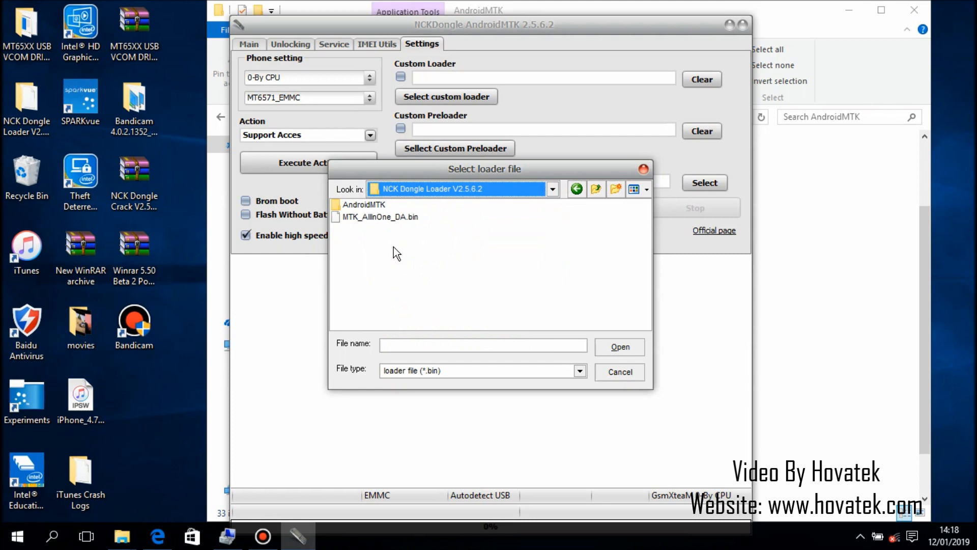
{"action": "left_click", "coordinate": [364, 204]}
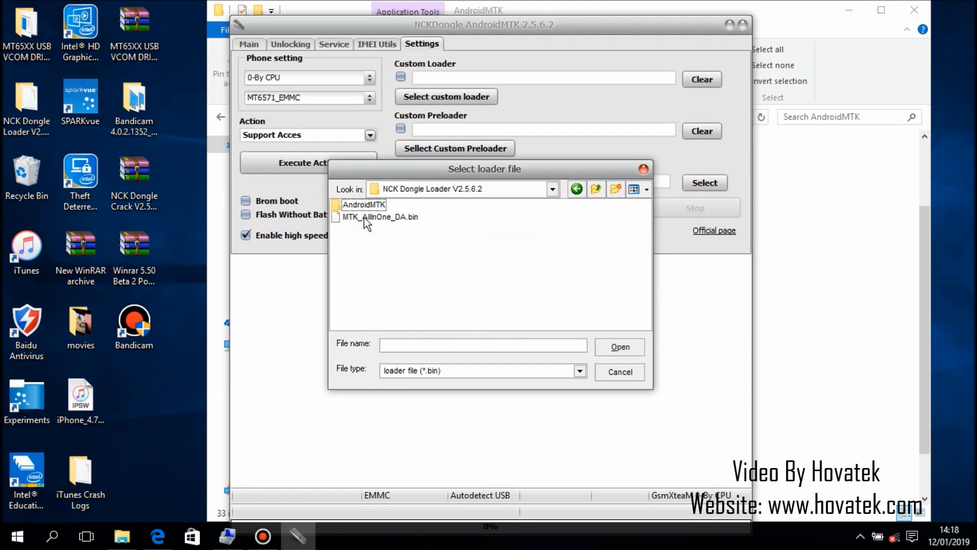
{"action": "left_click", "coordinate": [620, 372]}
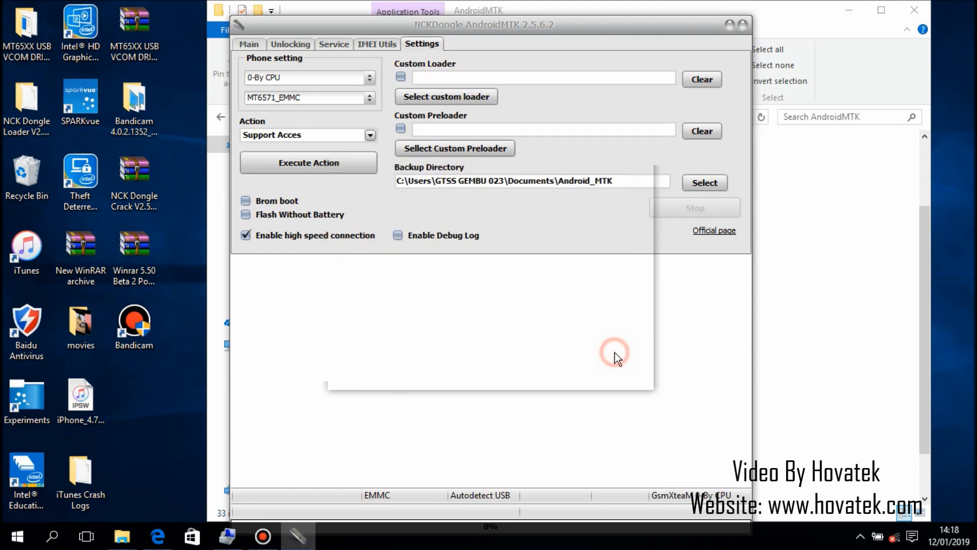
{"action": "left_click", "coordinate": [446, 97]}
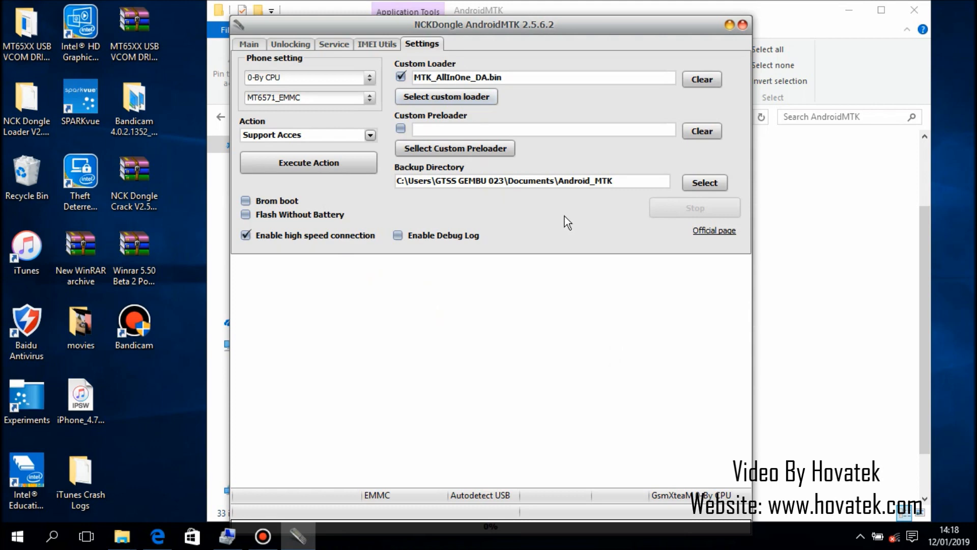
{"action": "mouse_move", "coordinate": [381, 50]}
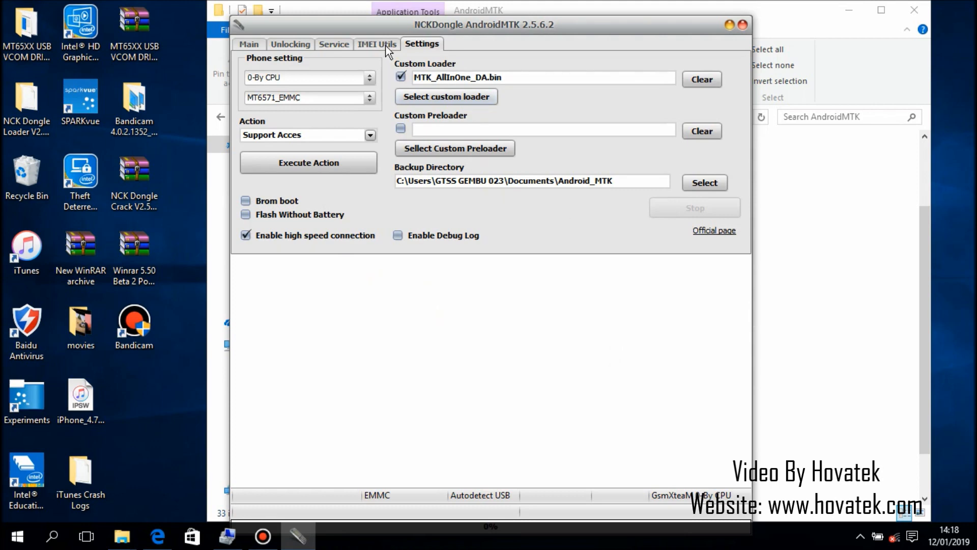
{"action": "mouse_move", "coordinate": [380, 49]}
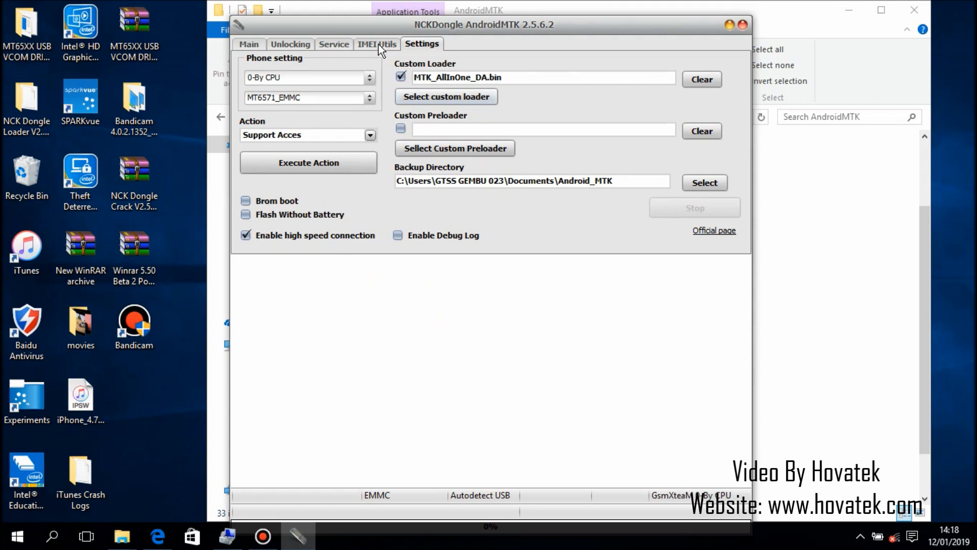
In IMEI Utils, choose MT6580 as the phone's chipset.
{"action": "left_click", "coordinate": [377, 44]}
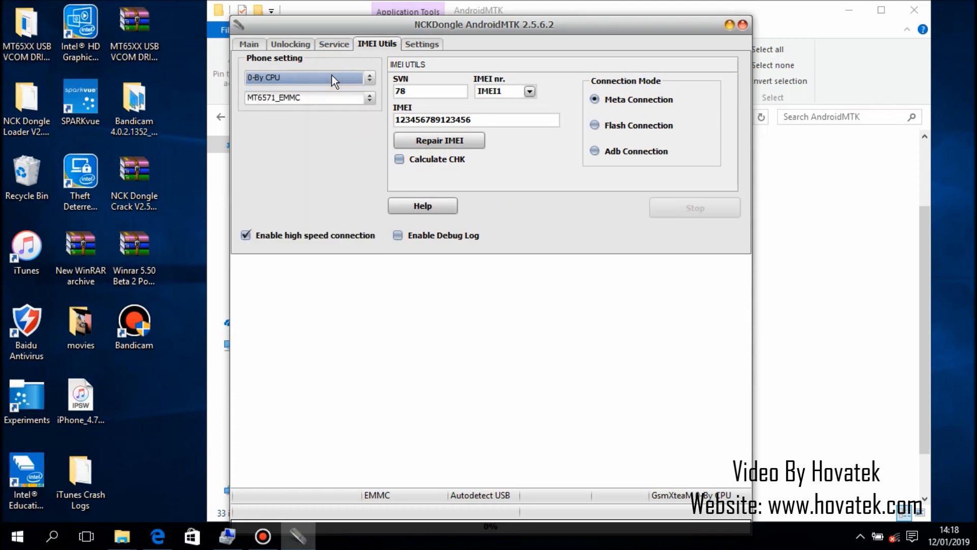
{"action": "mouse_move", "coordinate": [317, 106]}
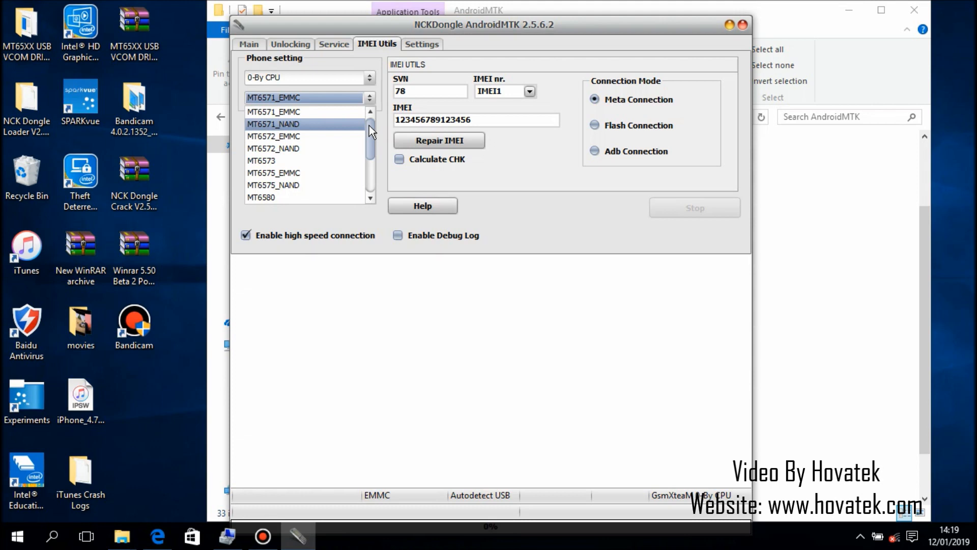
{"action": "scroll", "scroll_direction": "down", "scroll_amount": 3}
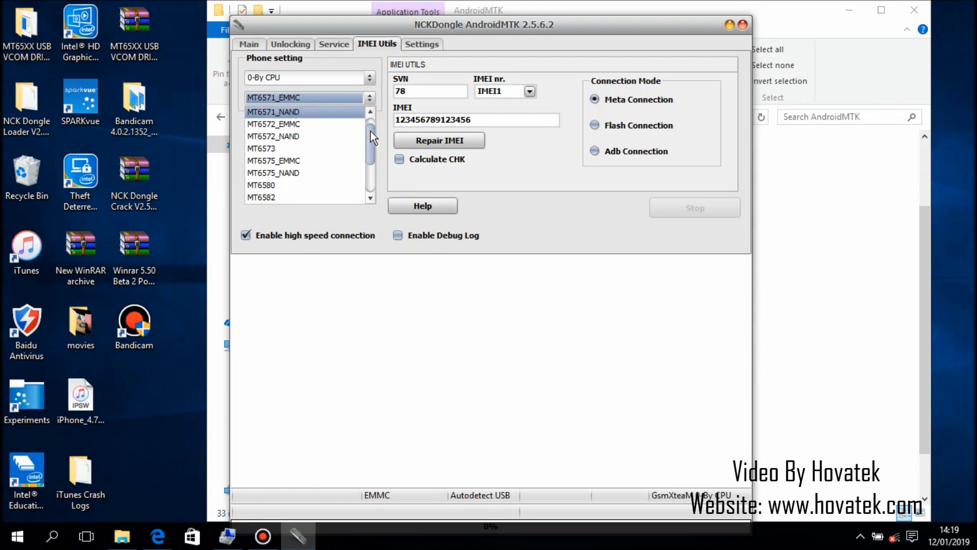
{"action": "left_click", "coordinate": [262, 185]}
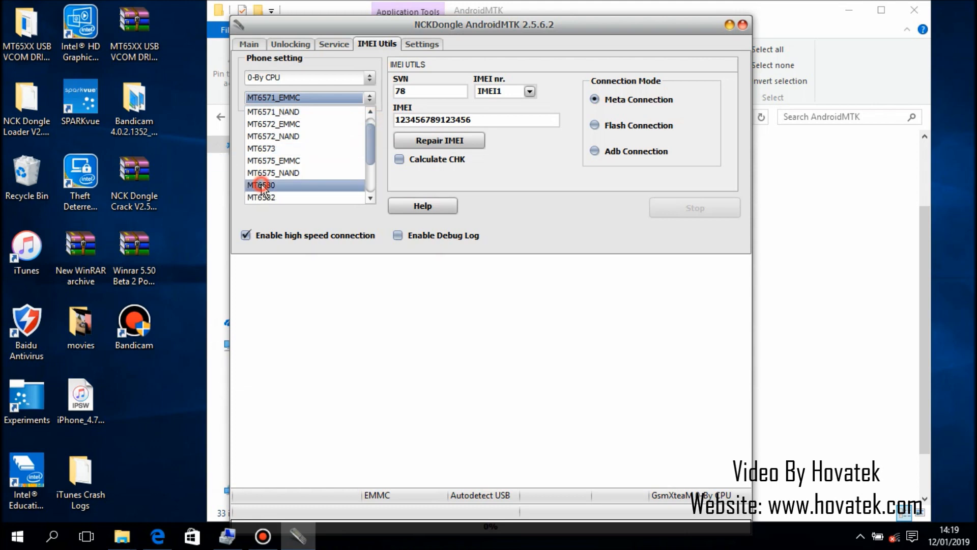
{"action": "left_click", "coordinate": [262, 184]}
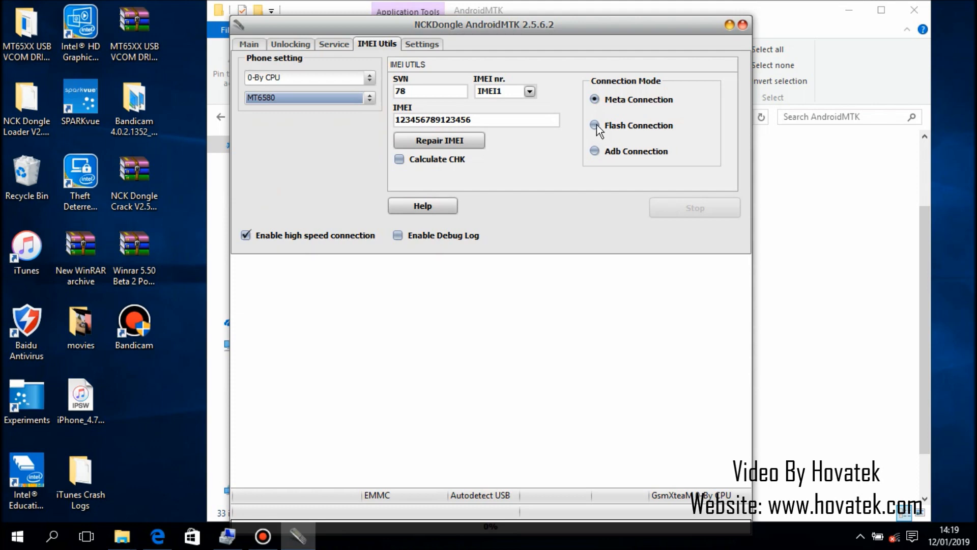
{"action": "left_click", "coordinate": [593, 125]}
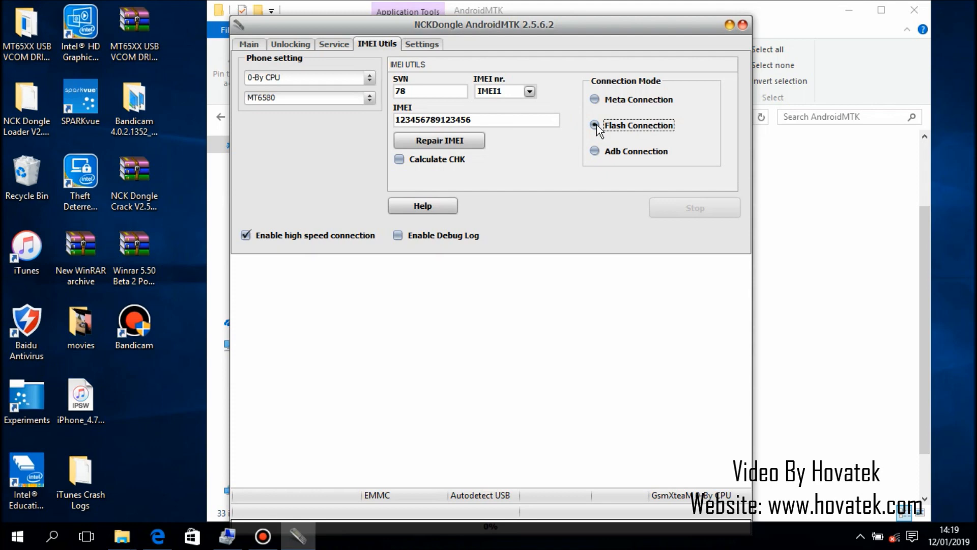
{"action": "left_click", "coordinate": [530, 92]}
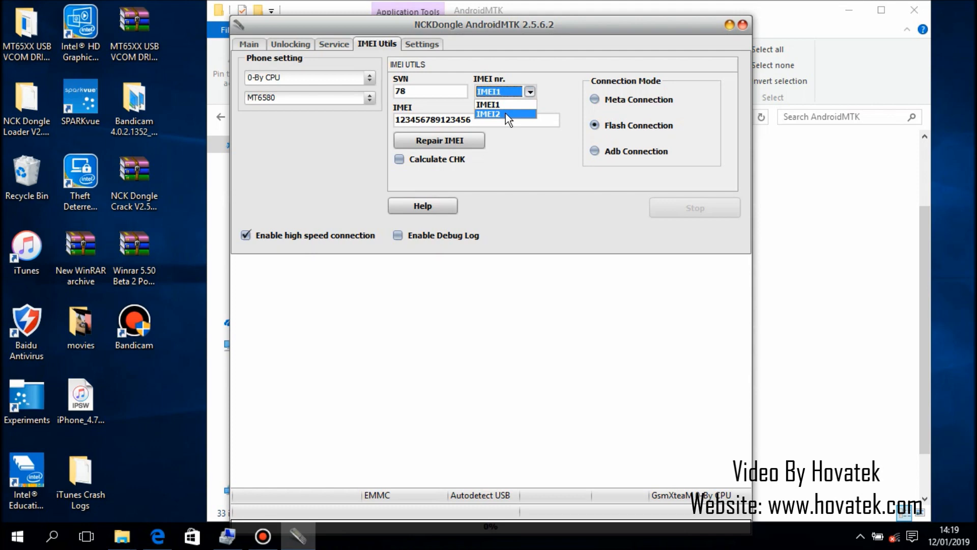
{"action": "mouse_move", "coordinate": [509, 106]}
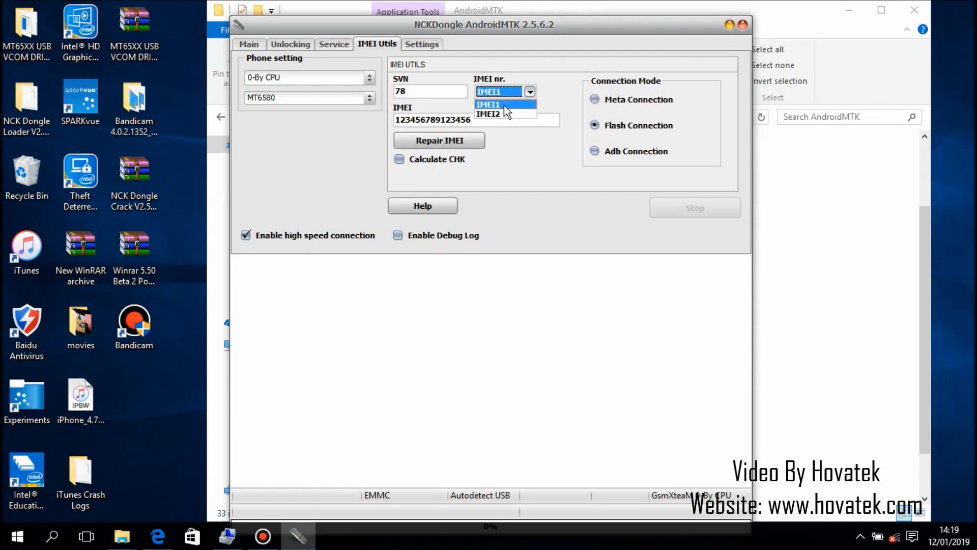
{"action": "left_click", "coordinate": [488, 105]}
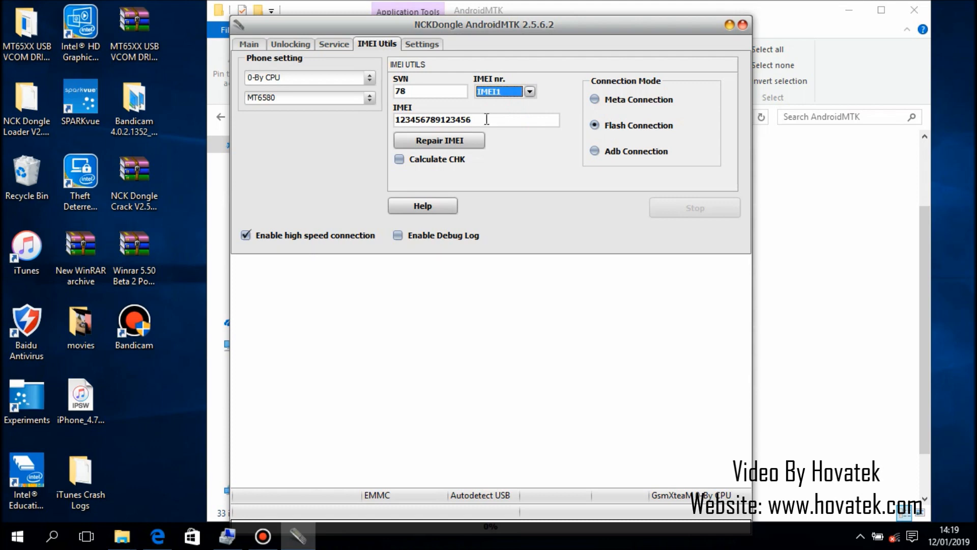
{"action": "left_click", "coordinate": [445, 120]}
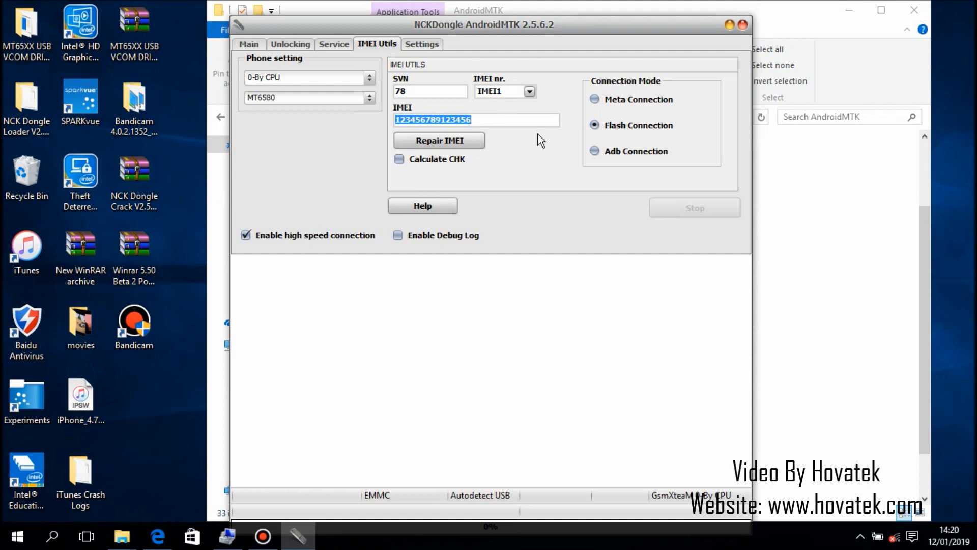
{"action": "left_click", "coordinate": [497, 120]}
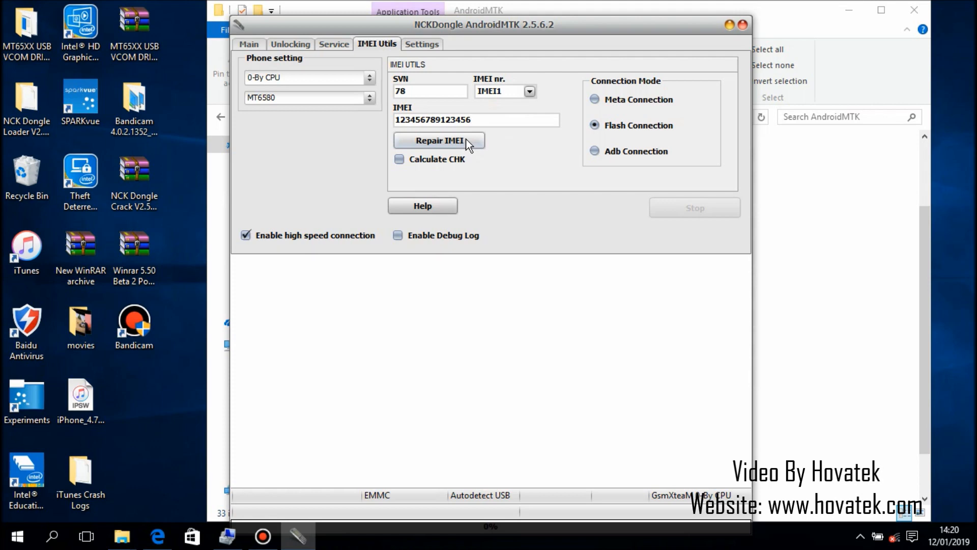
Start Repair IMEI and bring up the data-wipe warning in the Confirmation BOX.
{"action": "left_click", "coordinate": [439, 140]}
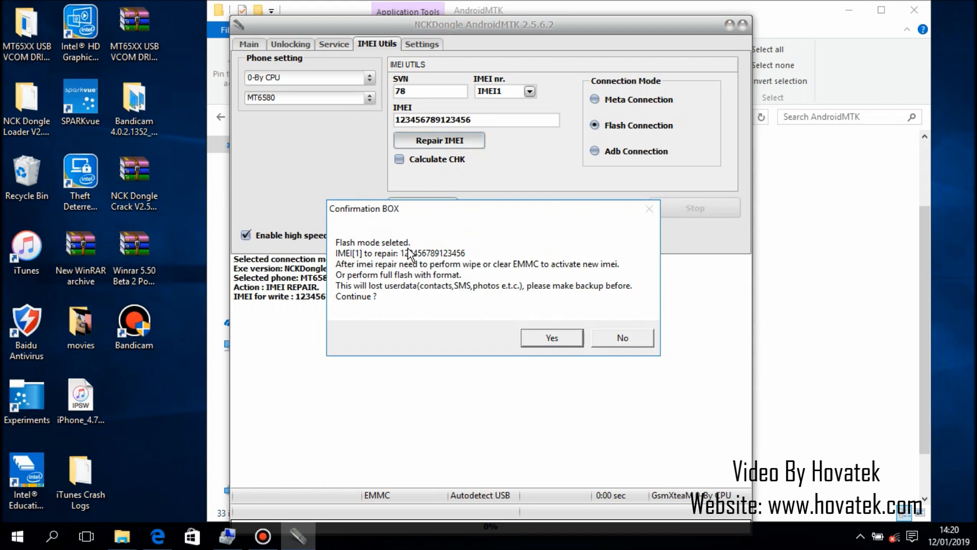
{"action": "mouse_move", "coordinate": [391, 285]}
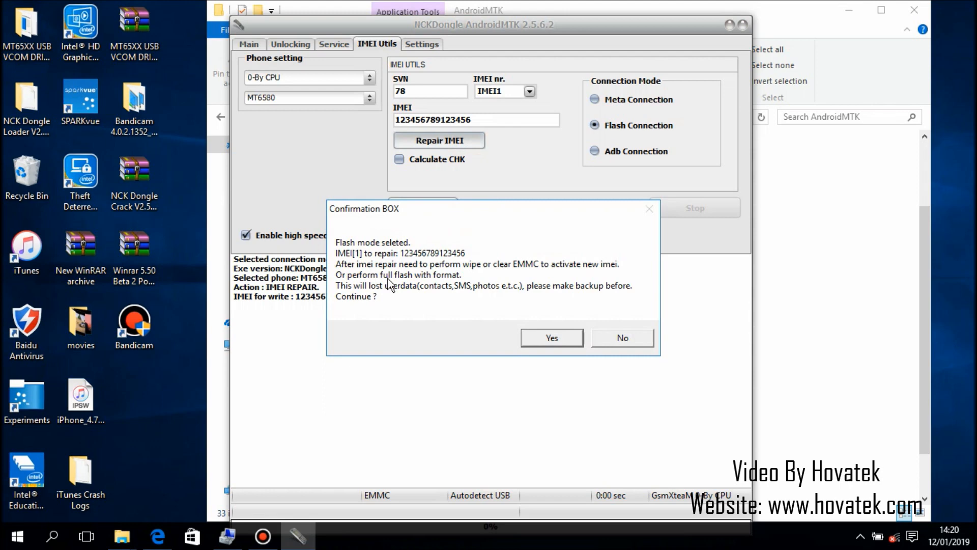
{"action": "mouse_move", "coordinate": [427, 281]}
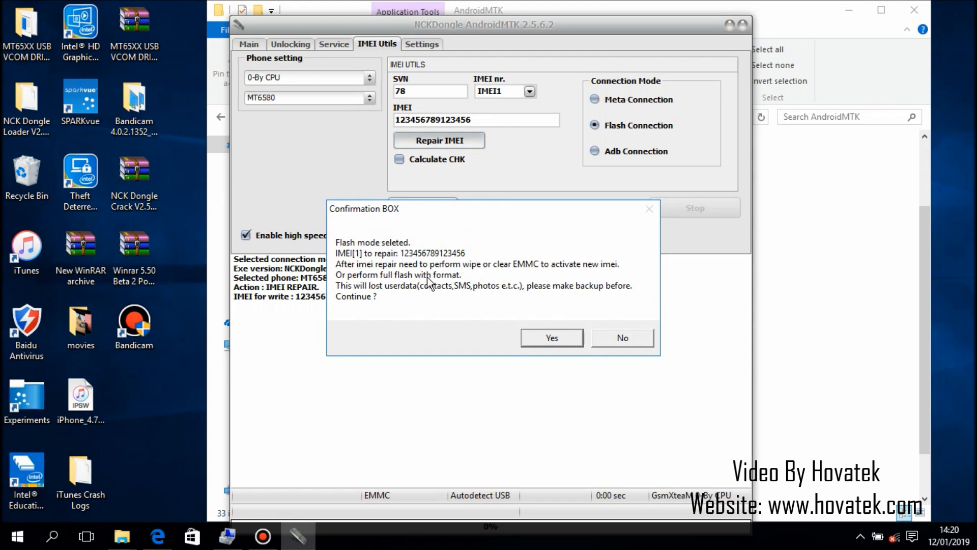
{"action": "mouse_move", "coordinate": [515, 277]}
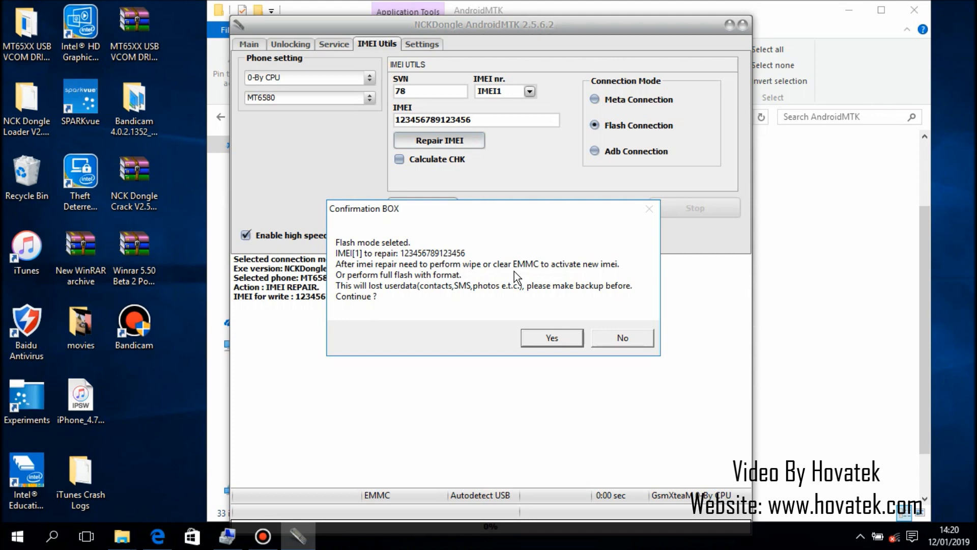
{"action": "left_click", "coordinate": [552, 338]}
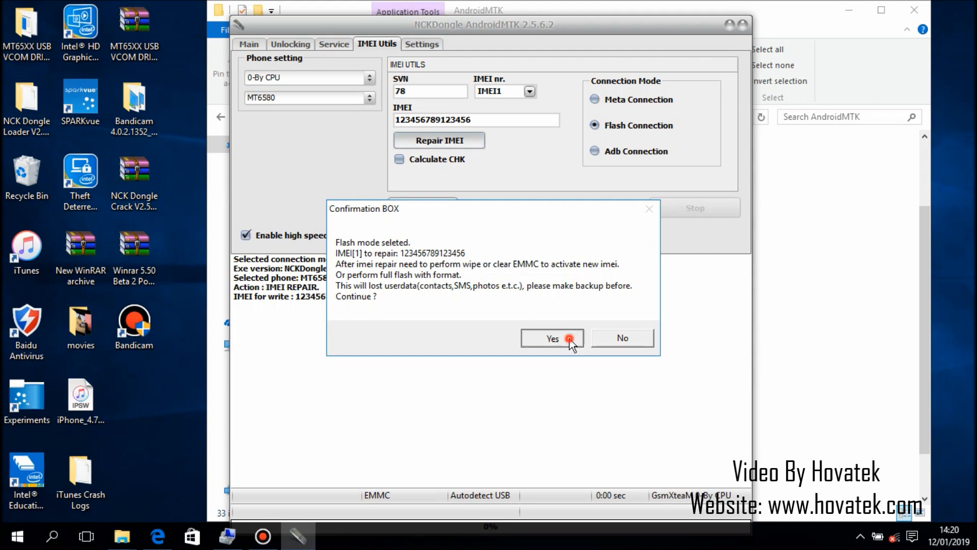
Accept the warning with Yes and let the IMEI1 write finish at 100%.
{"action": "left_click", "coordinate": [552, 338]}
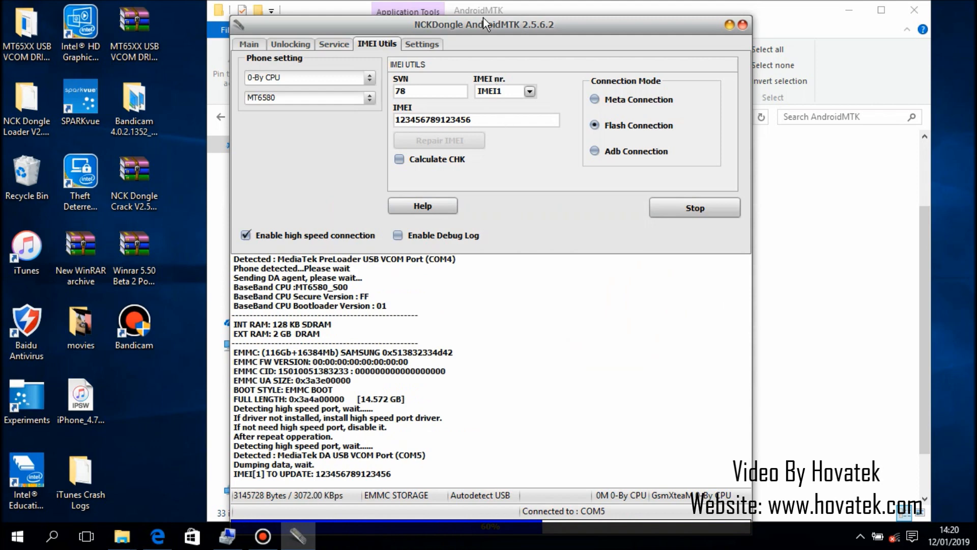
{"action": "left_click_drag", "start_coordinate": [485, 24], "coordinate": [481, 6]}
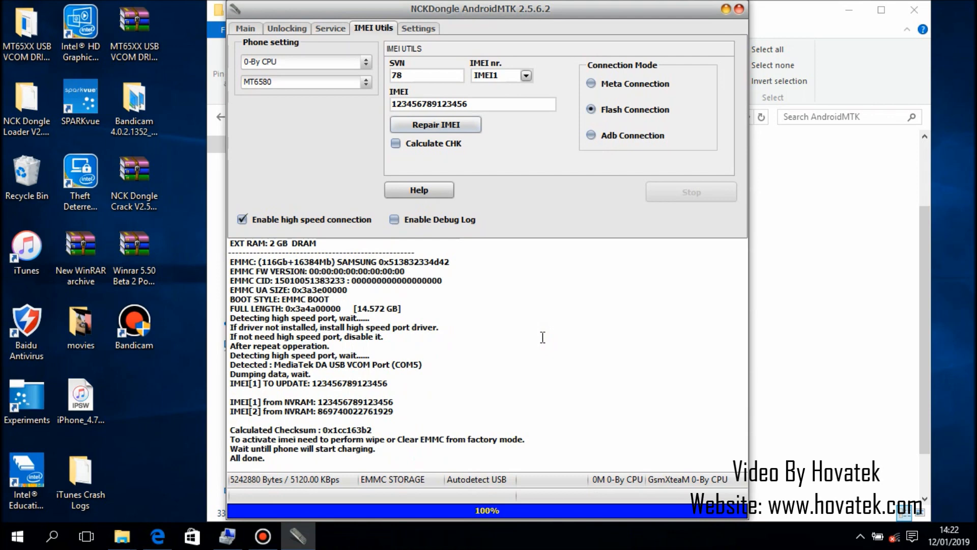
Choose IMEI2 in the IMEI nr. dropdown.
{"action": "left_click", "coordinate": [496, 75]}
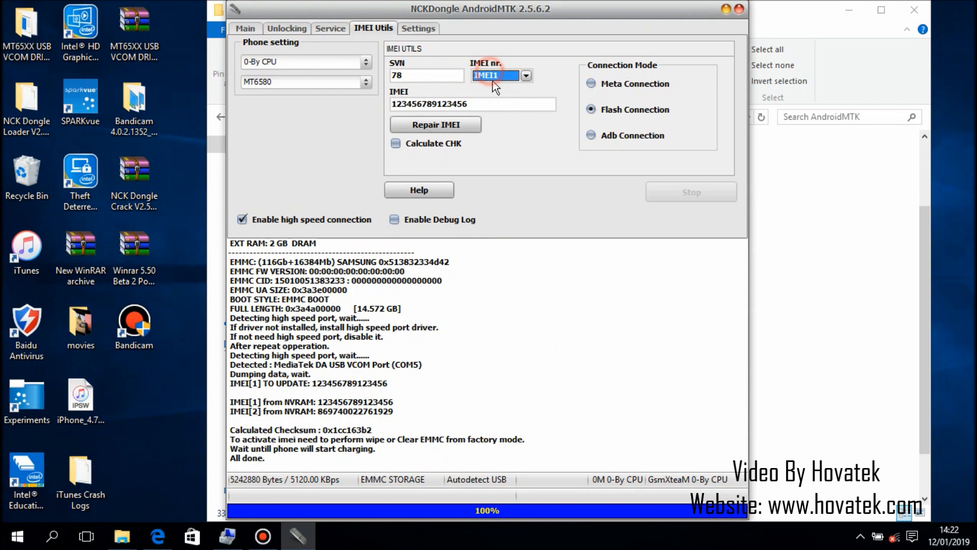
{"action": "left_click", "coordinate": [525, 76]}
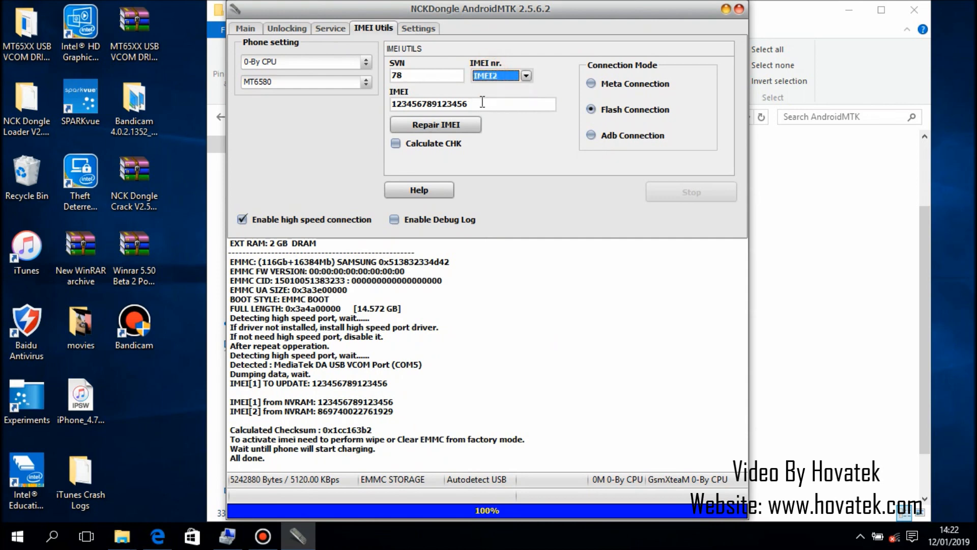